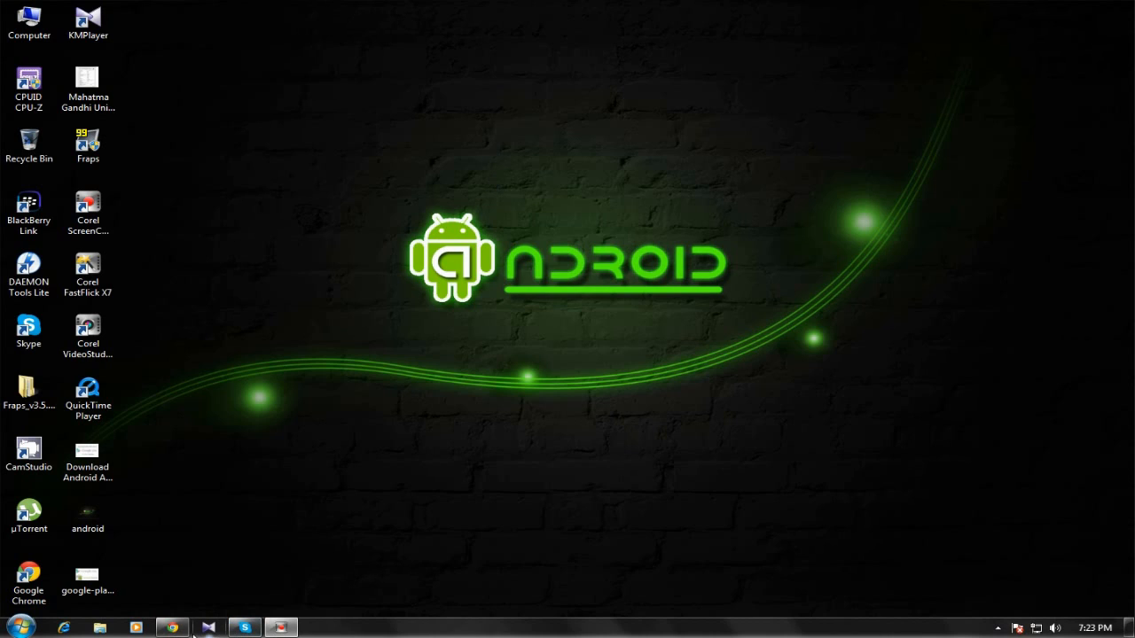
# Step: Open Chrome on Google Play Apps and scroll down to the Popular Apps section
pyautogui.click(172, 627)
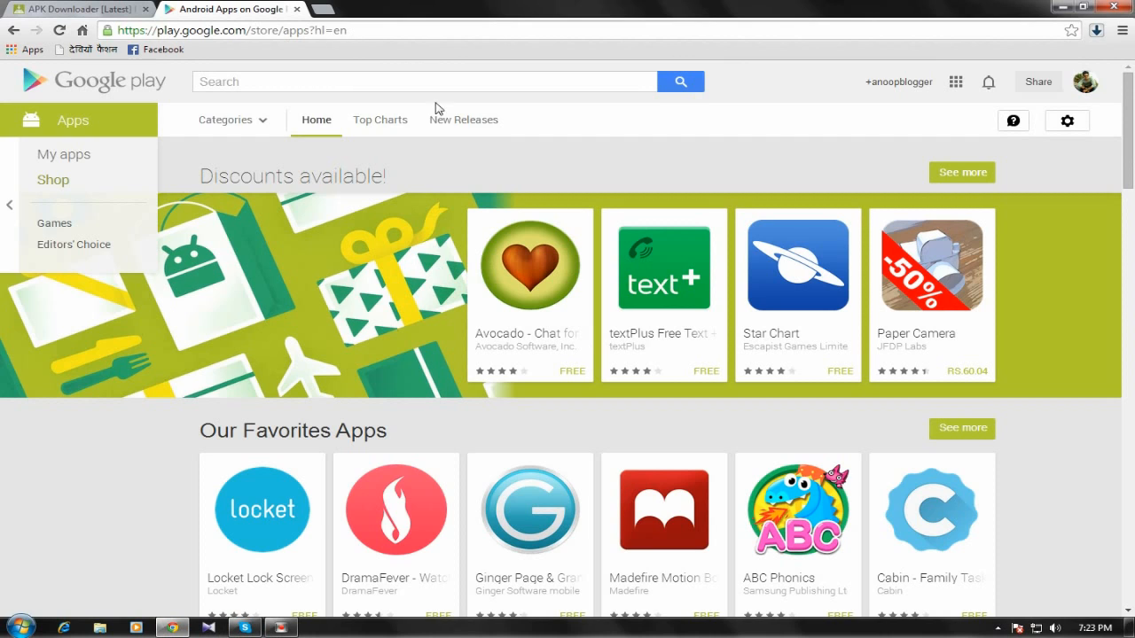
pyautogui.scroll(-3)
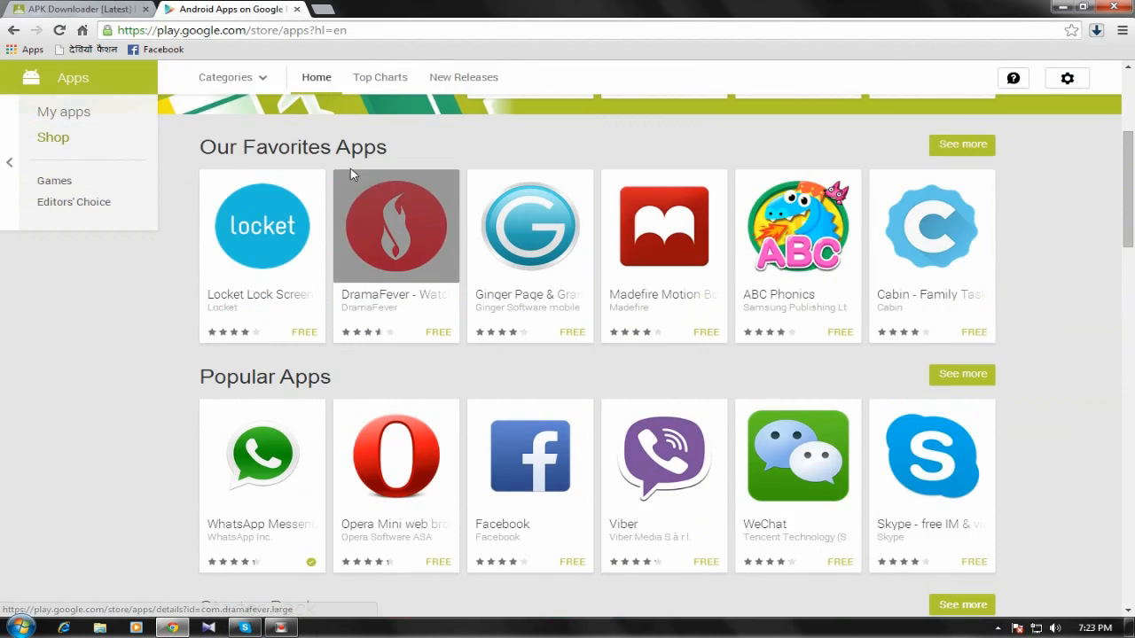
pyautogui.scroll(-3)
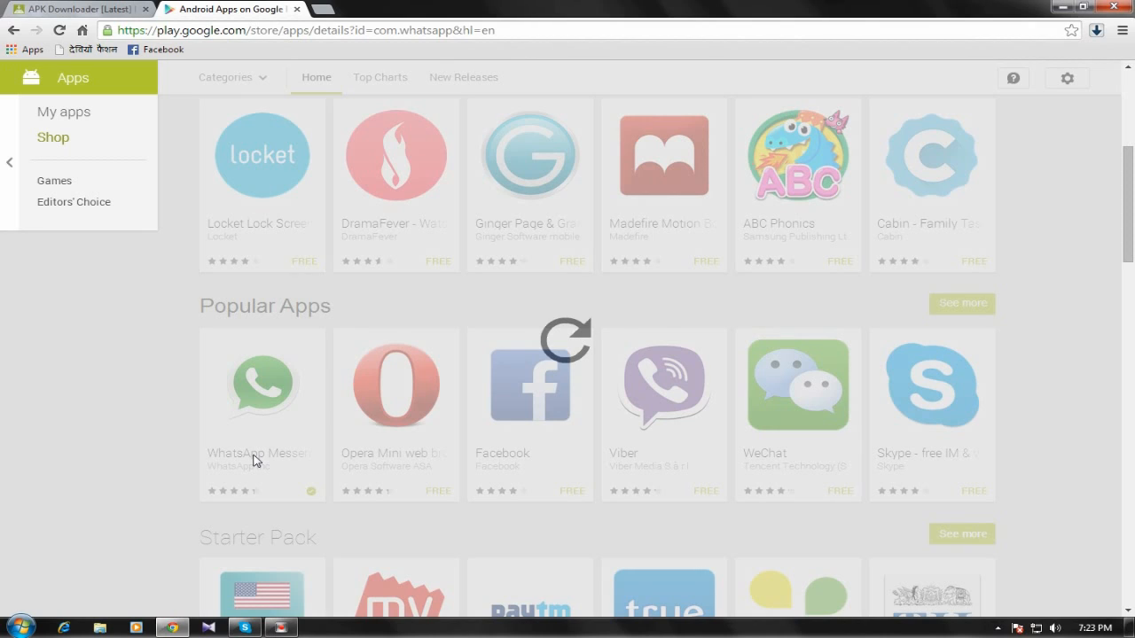
pyautogui.moveTo(257, 435)
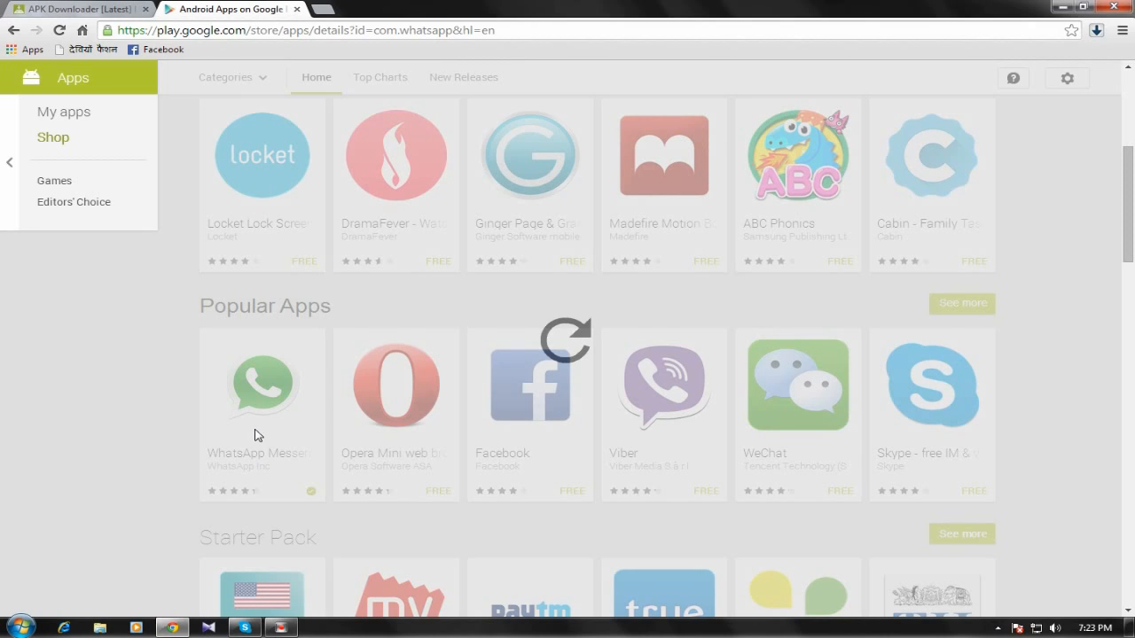
pyautogui.moveTo(310, 169)
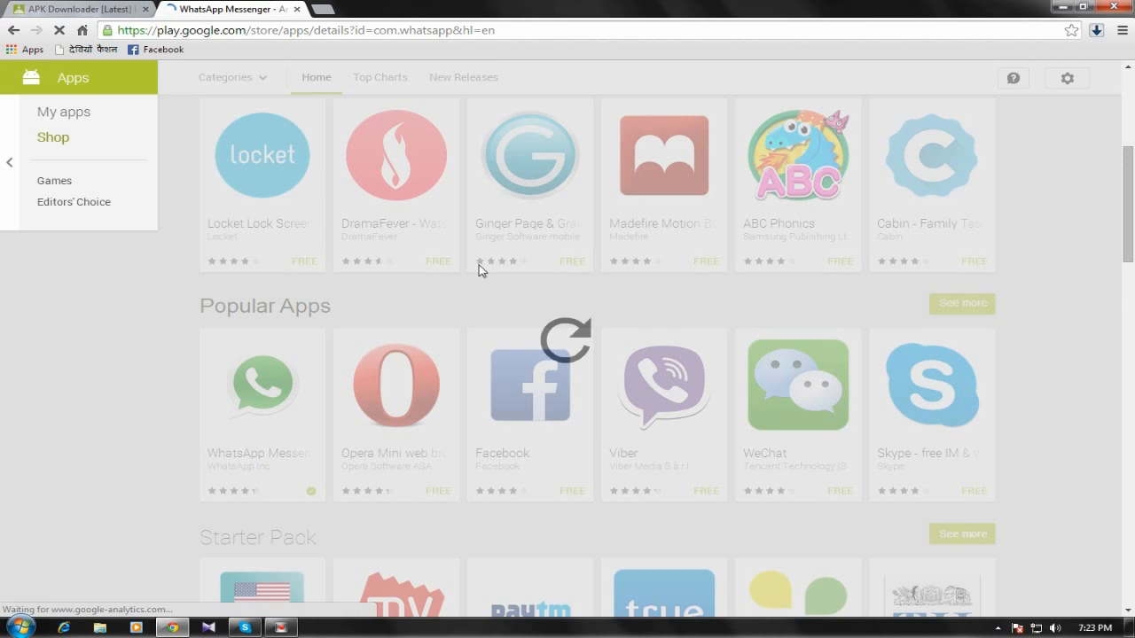
# Step: Open WhatsApp Messenger's Play page and copy its address-bar URL
pyautogui.click(261, 383)
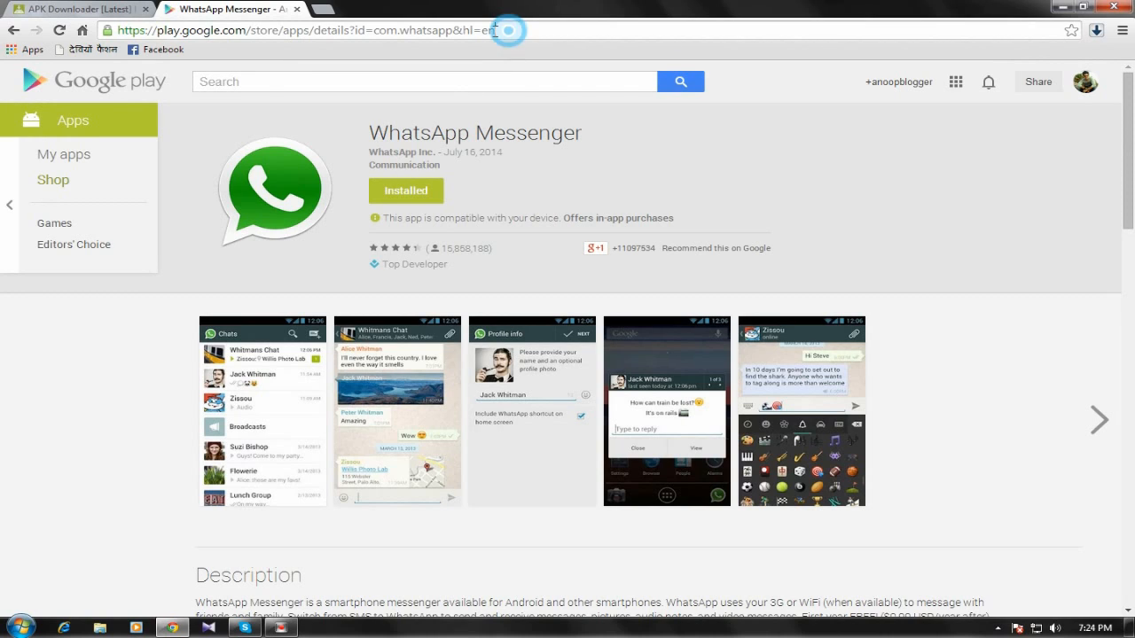
pyautogui.click(310, 30)
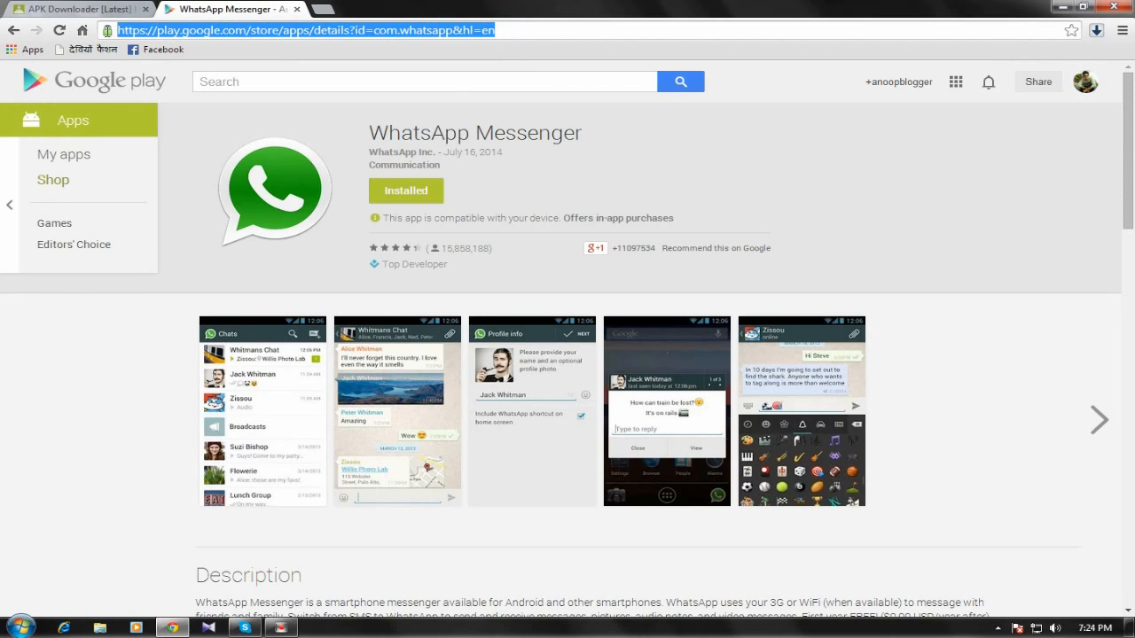
pyautogui.rightClick(257, 29)
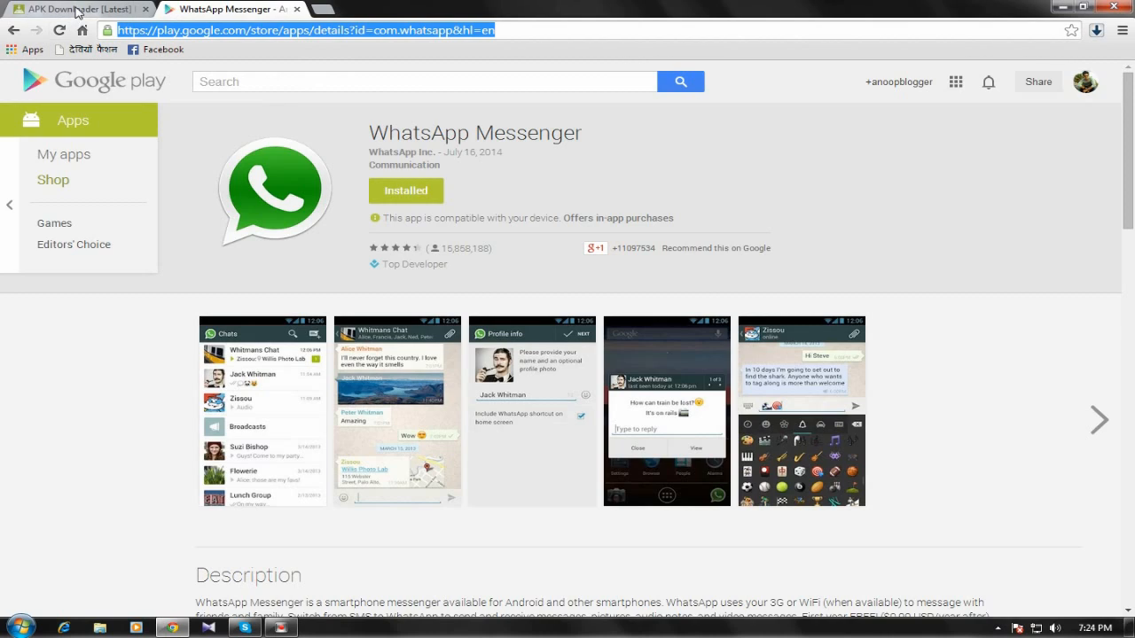
pyautogui.click(75, 9)
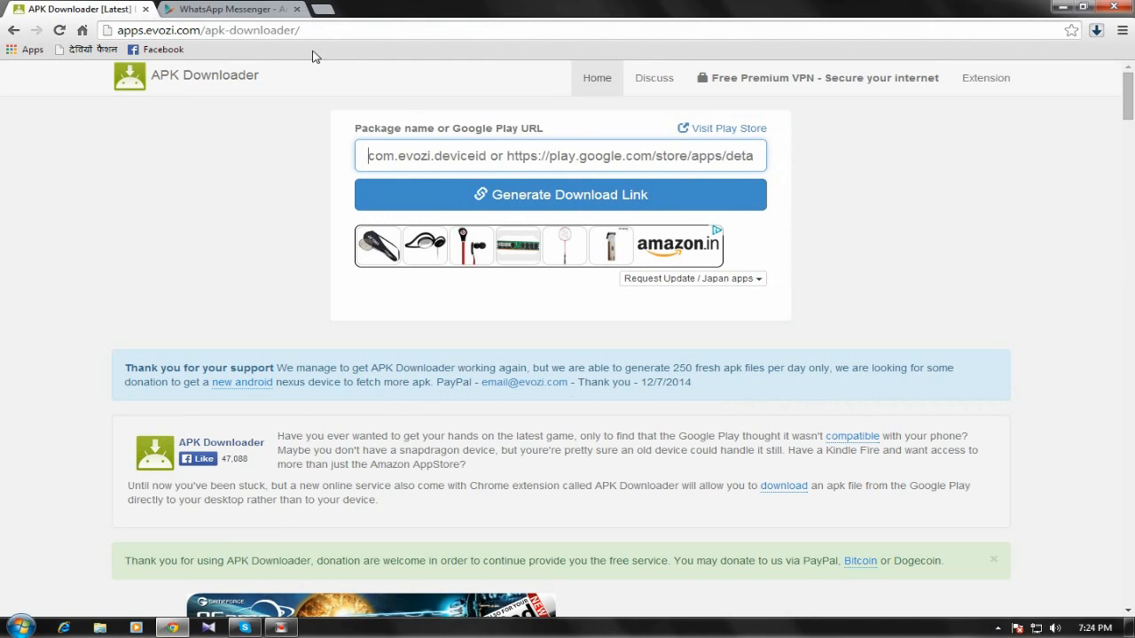
pyautogui.click(372, 155)
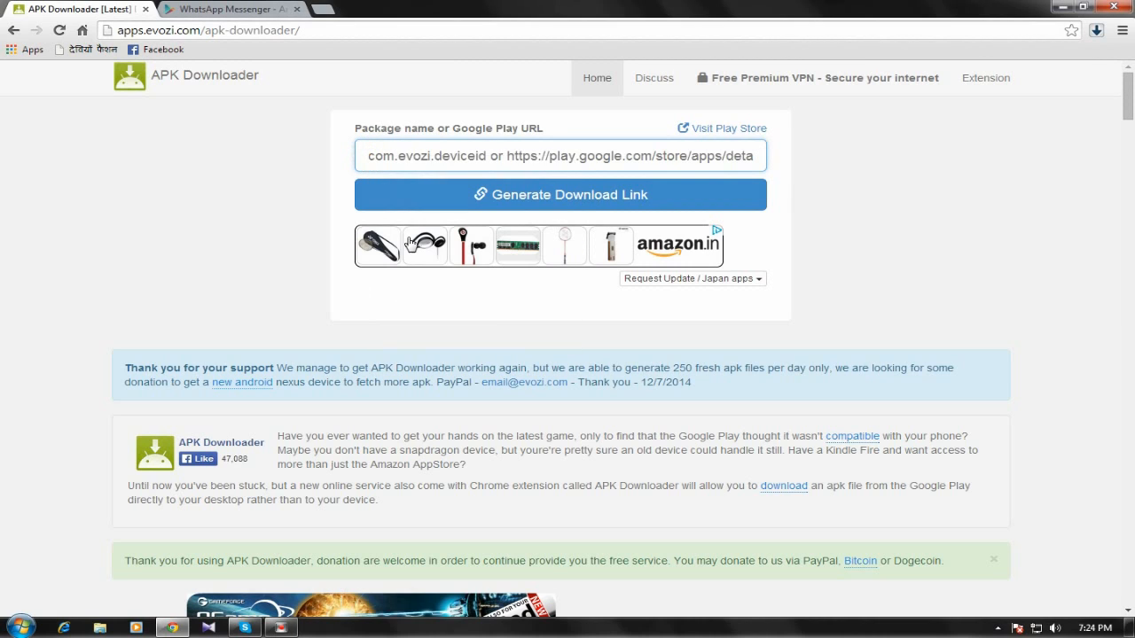
pyautogui.write('https://play.google.com/store/apps/details?id=com.whatsapp&hl=en')
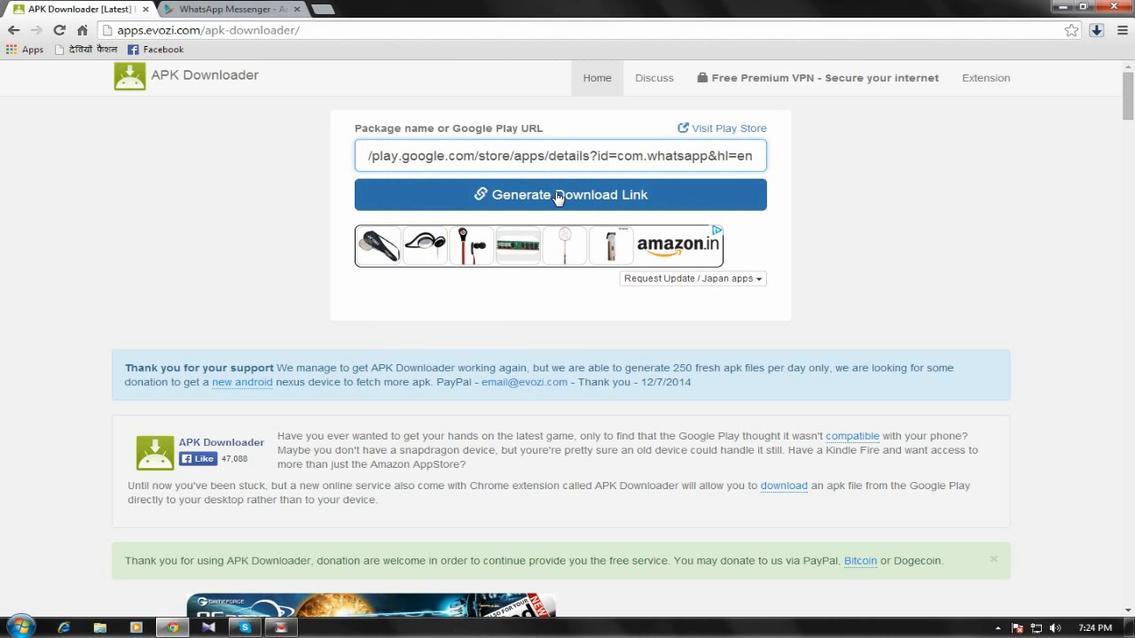
pyautogui.click(560, 194)
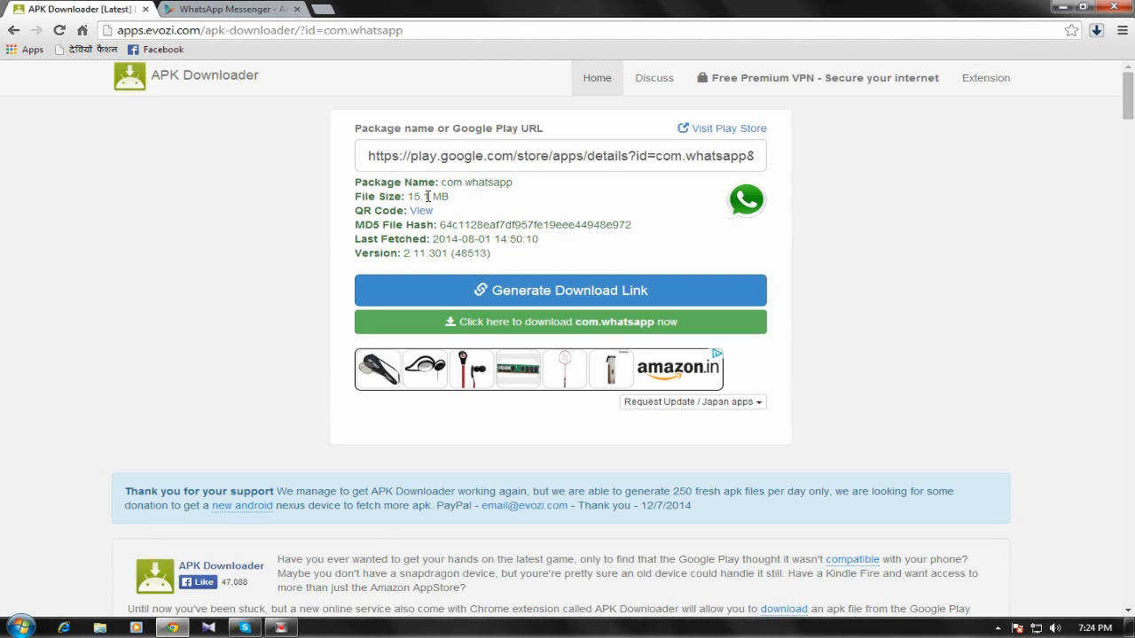
pyautogui.moveTo(585, 322)
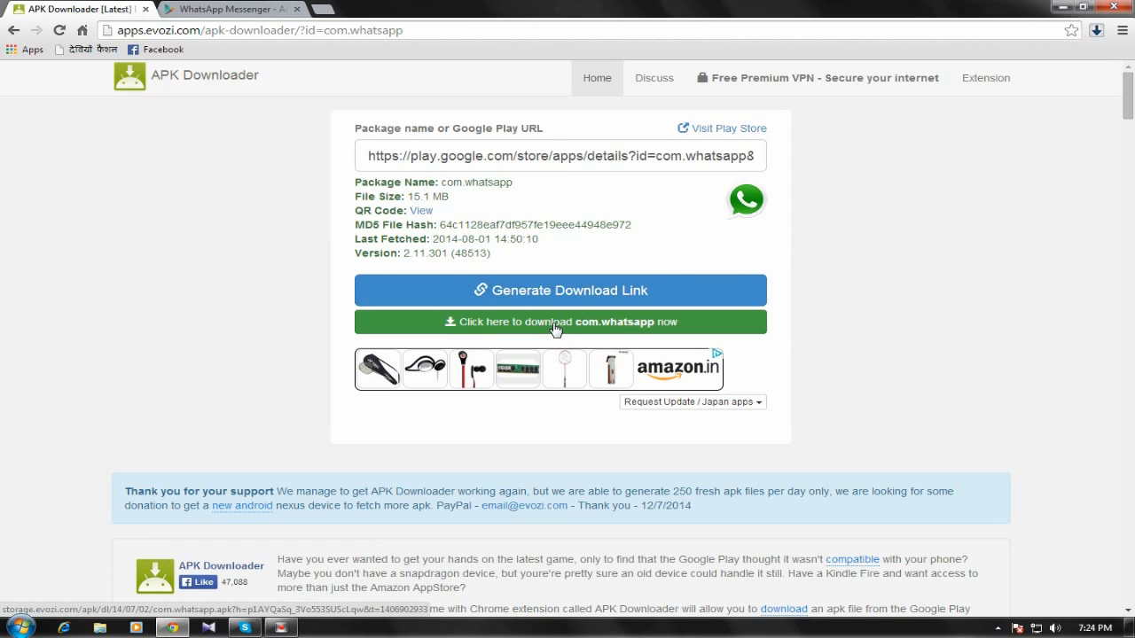
# Step: Start the com.whatsapp APK download from the generated green download button
pyautogui.click(558, 322)
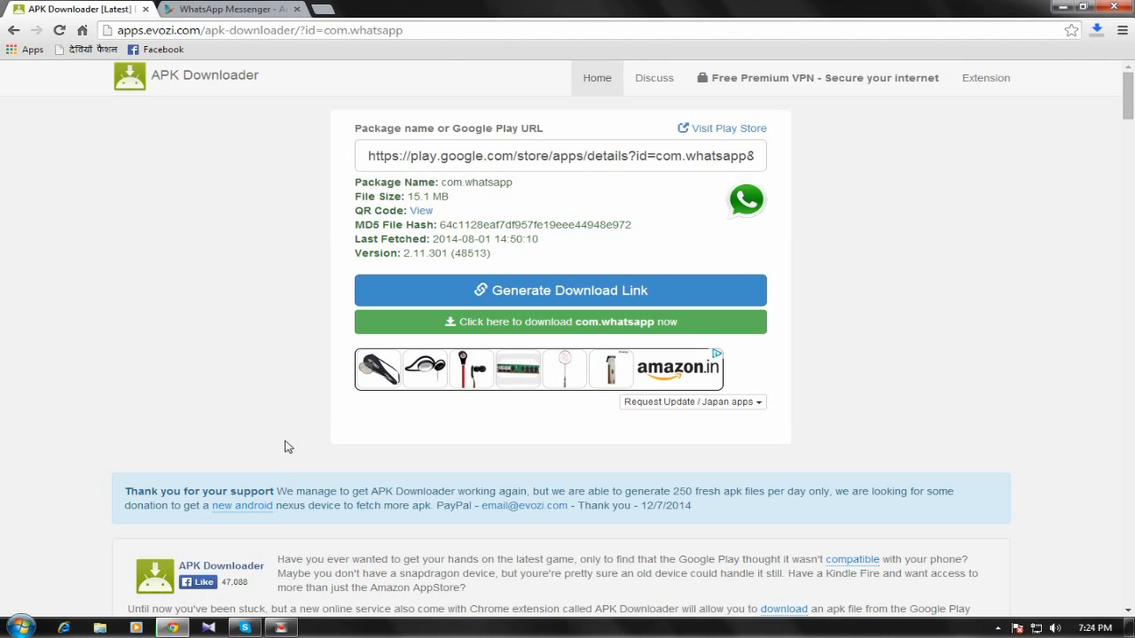
pyautogui.moveTo(250, 362)
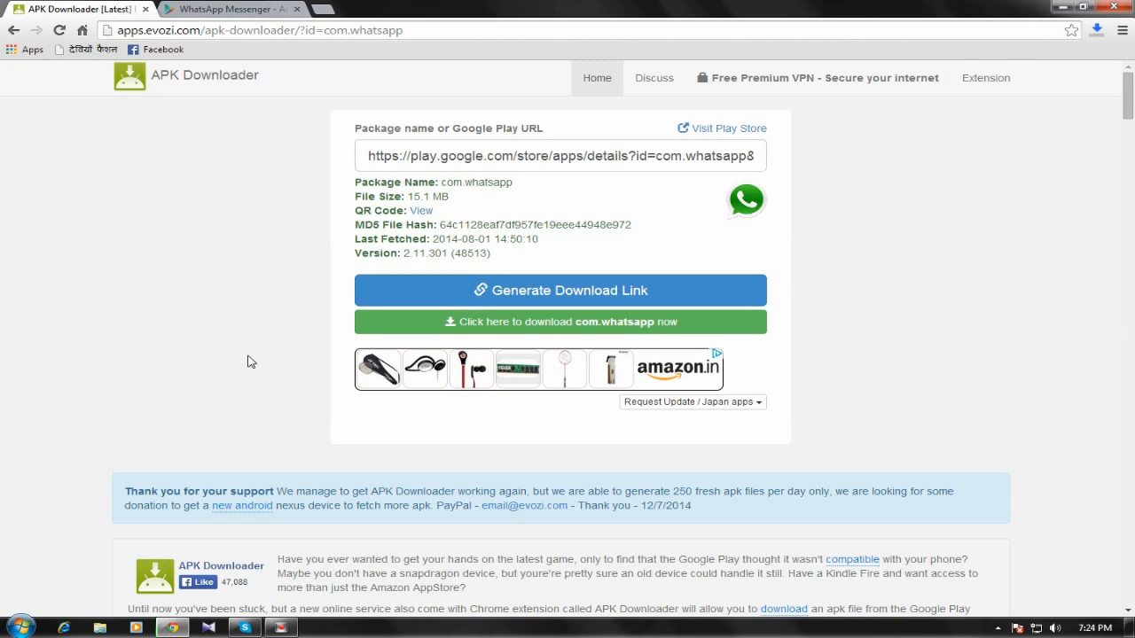
pyautogui.moveTo(453, 400)
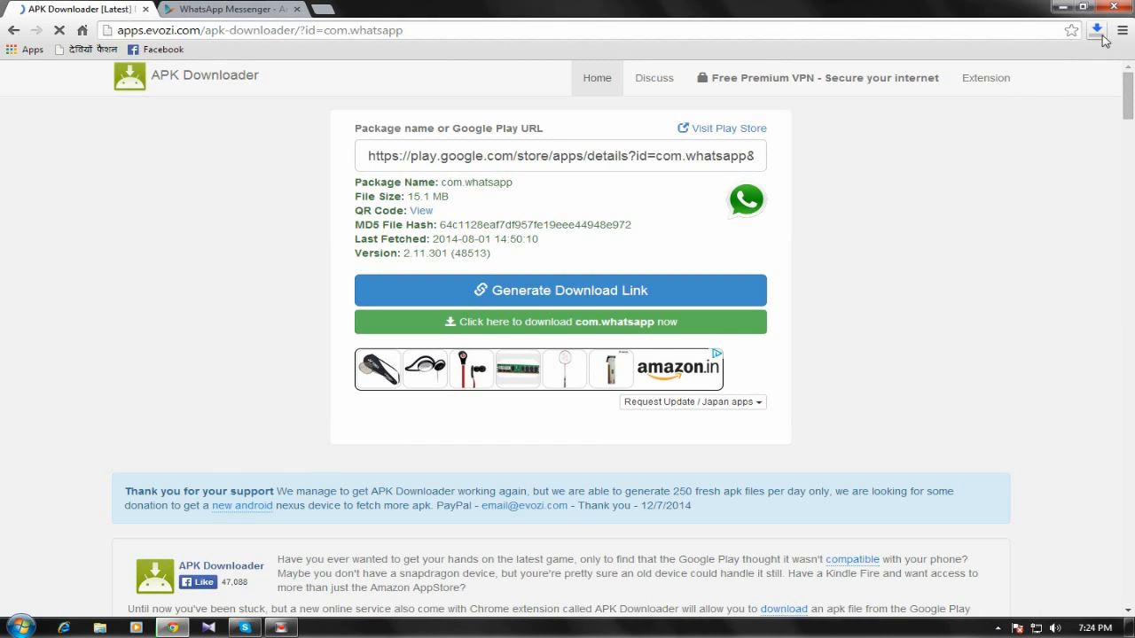
# Step: Check com.whatsapp.apk progress in Chrome's downloads, then return to the WhatsApp Messenger tab
pyautogui.click(1097, 30)
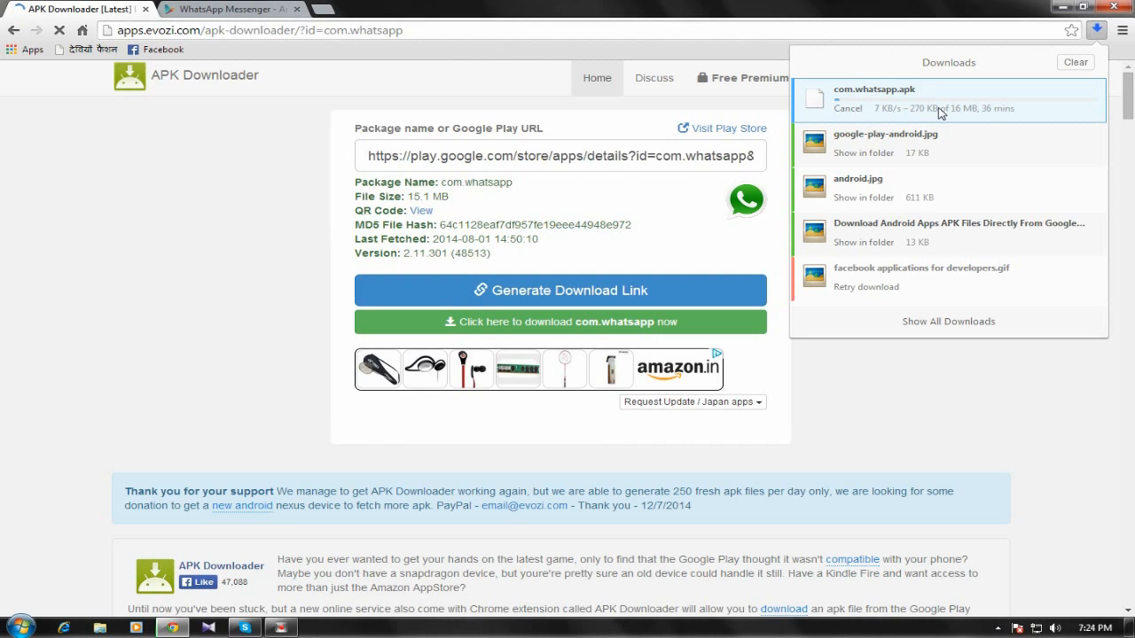
pyautogui.click(227, 9)
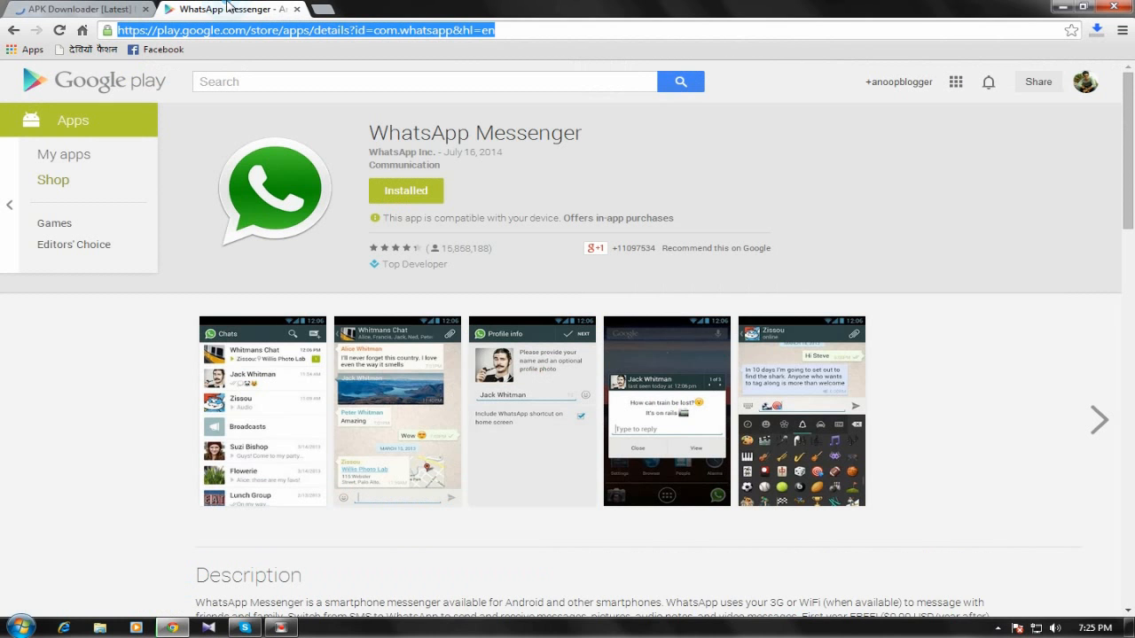
# Step: Go back to the Google Play Apps home and scroll to Popular Apps
pyautogui.click(15, 30)
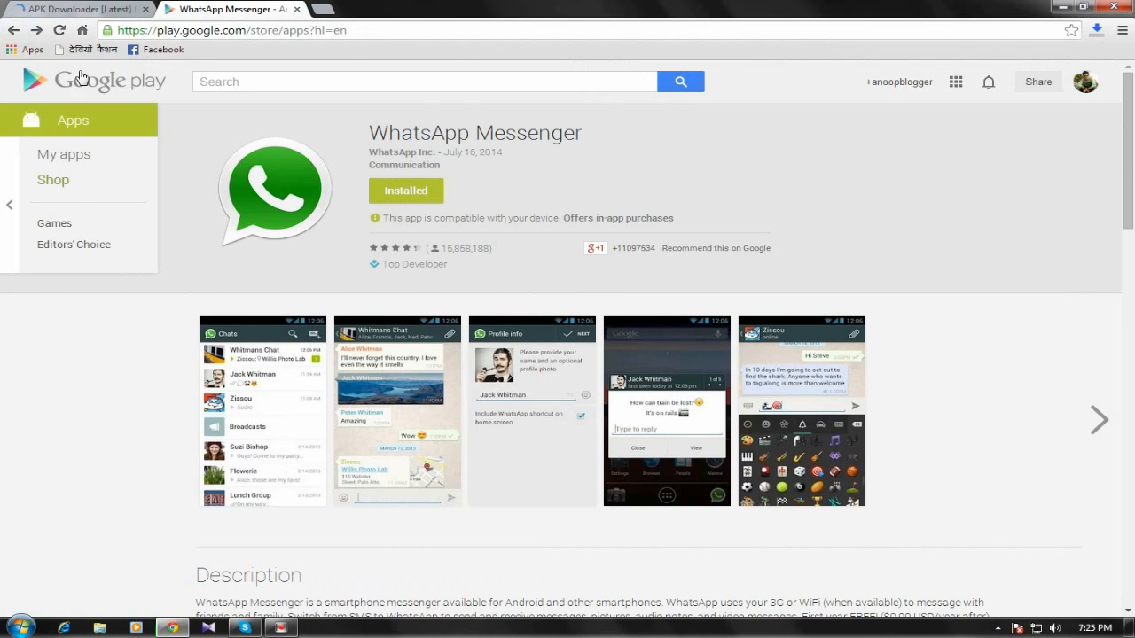
pyautogui.scroll(-3)
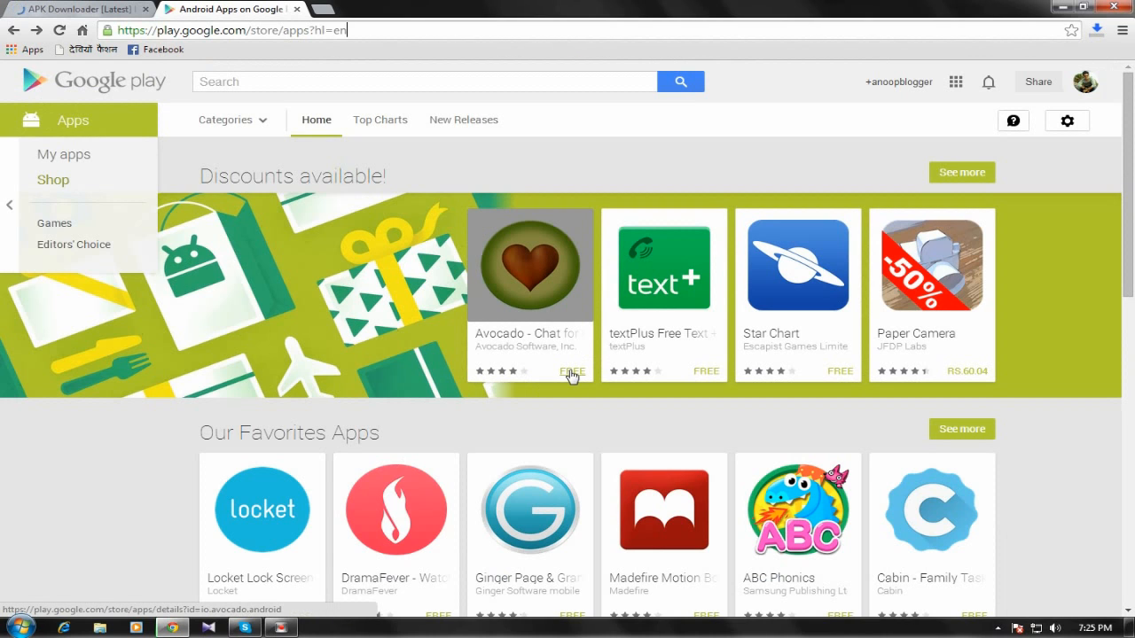
pyautogui.scroll(-3)
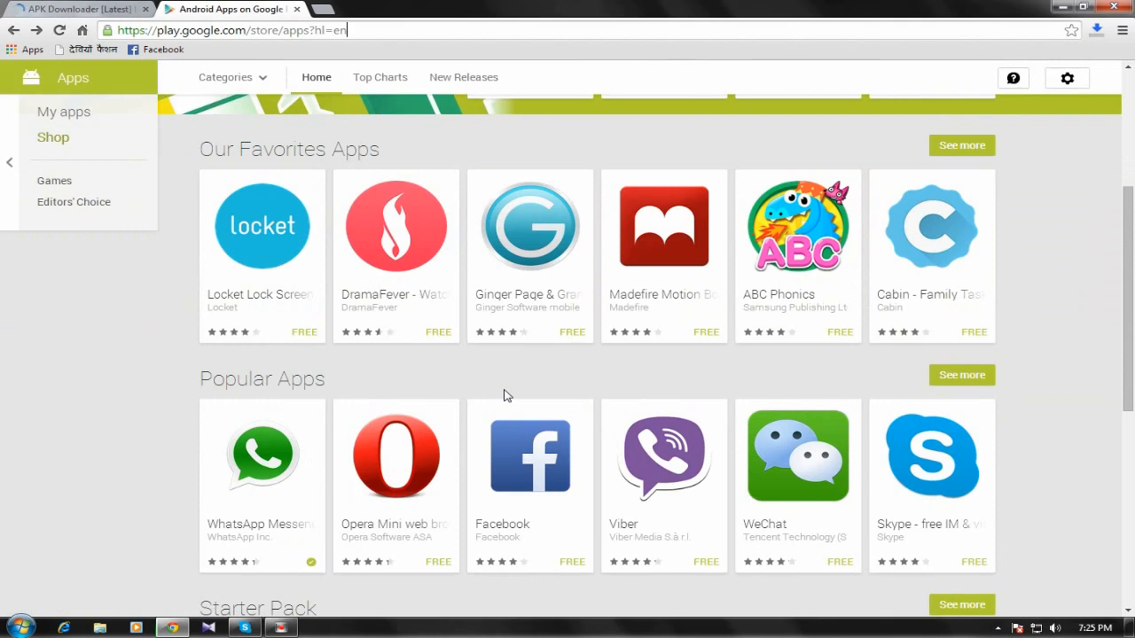